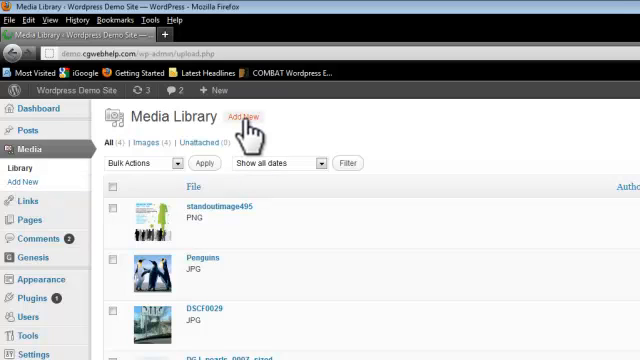
# Start a new media upload and bring up the computer's file picker
pyautogui.click(244, 119)
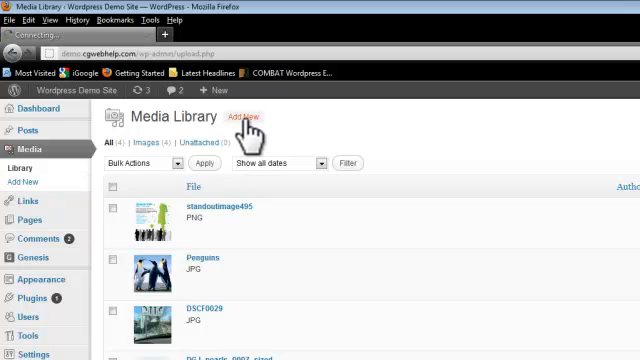
pyautogui.click(245, 120)
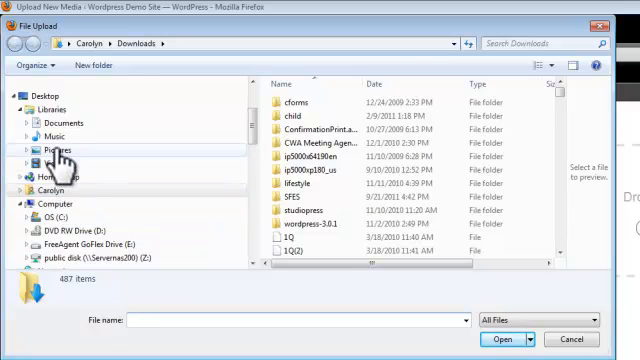
# Pick bench photo 048 from the Pictures library to upload
pyautogui.doubleClick(52, 151)
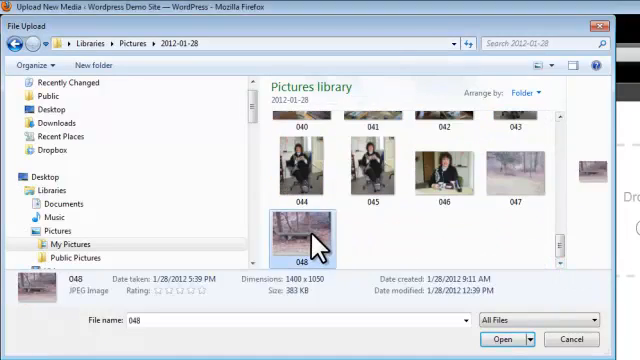
pyautogui.click(510, 338)
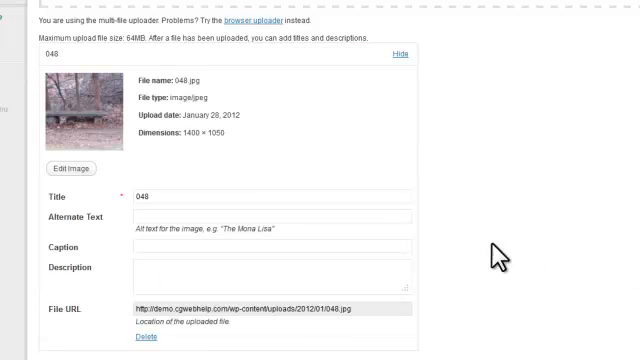
pyautogui.moveTo(300, 140)
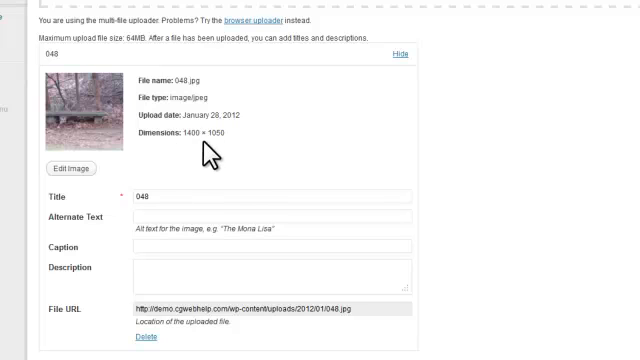
pyautogui.moveTo(200, 160)
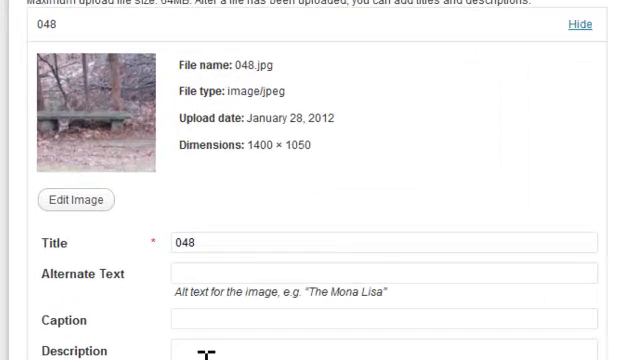
# Scale photo 048 in the image editor to 600 pixels wide
pyautogui.click(74, 200)
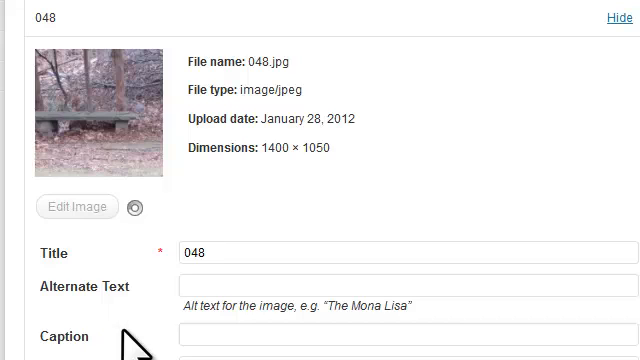
pyautogui.click(73, 208)
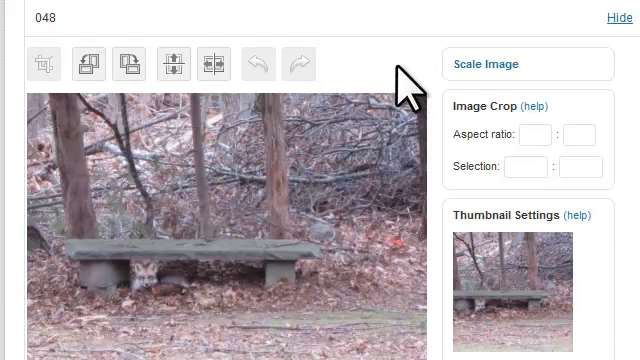
pyautogui.click(485, 64)
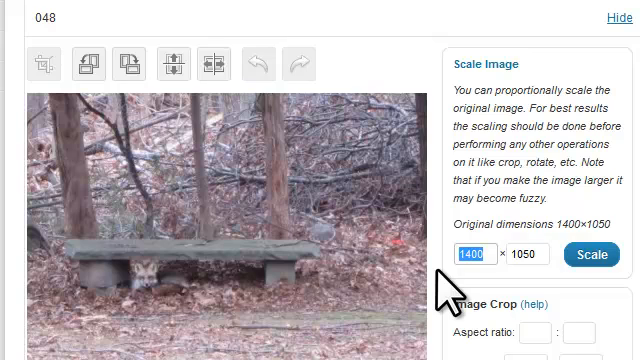
pyautogui.write('600')
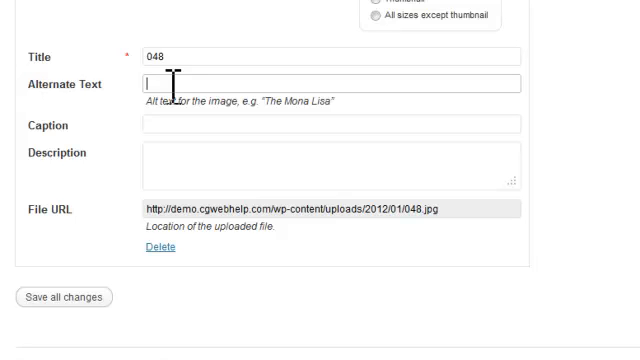
# Enter alternate text 'fox in my backyard' and caption 'Fox in my backyard'
pyautogui.write('fox in')
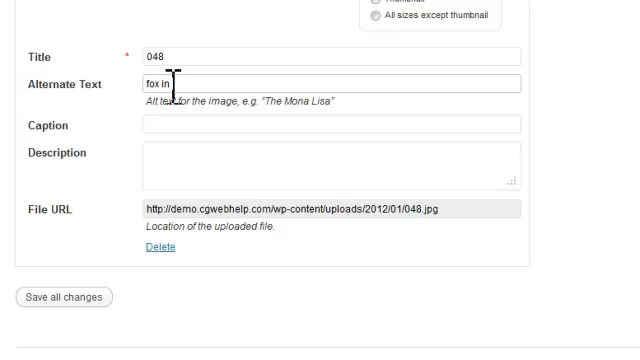
pyautogui.write('my backgr')
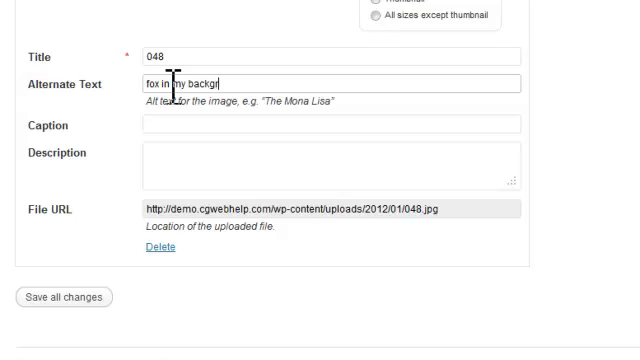
pyautogui.write('yard')
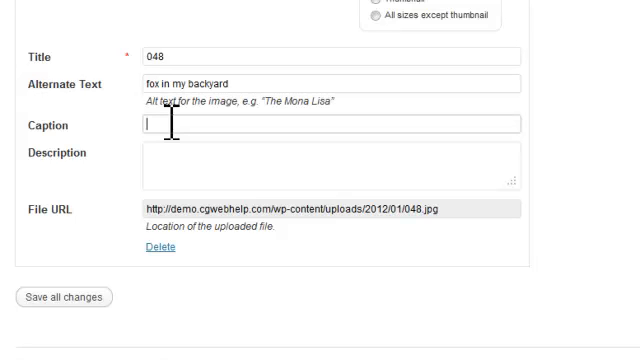
pyautogui.write('Fox')
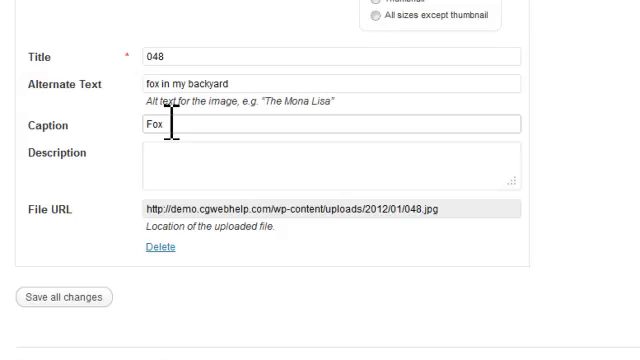
pyautogui.write('in my b')
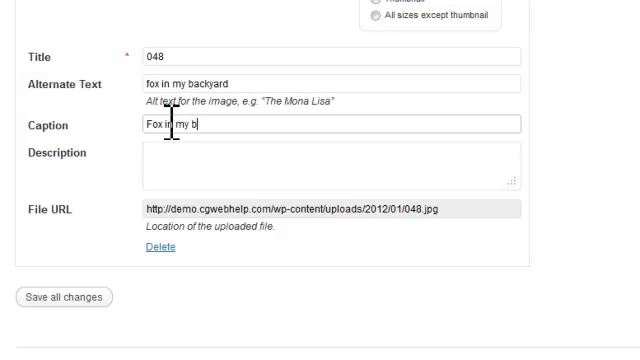
pyautogui.write('ackyard')
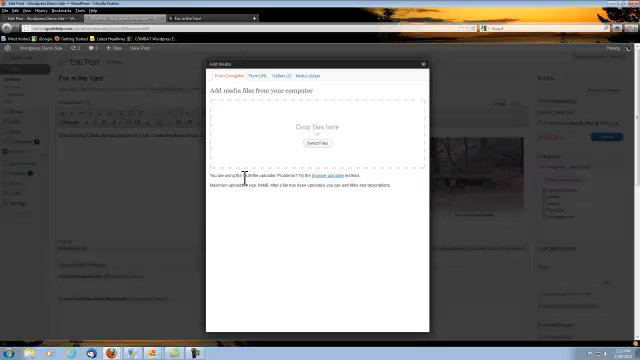
pyautogui.moveTo(313, 163)
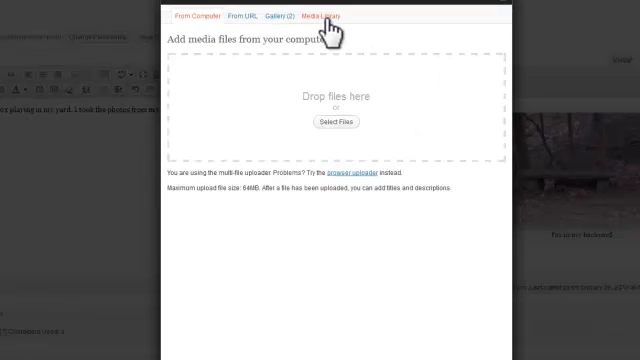
# Insert photo 048 from the Media Library as a left-aligned thumbnail
pyautogui.click(322, 15)
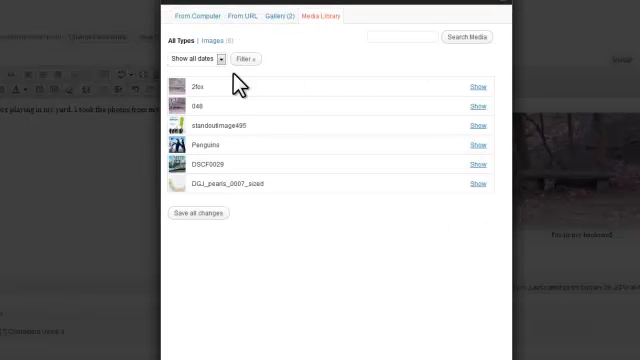
pyautogui.moveTo(205, 120)
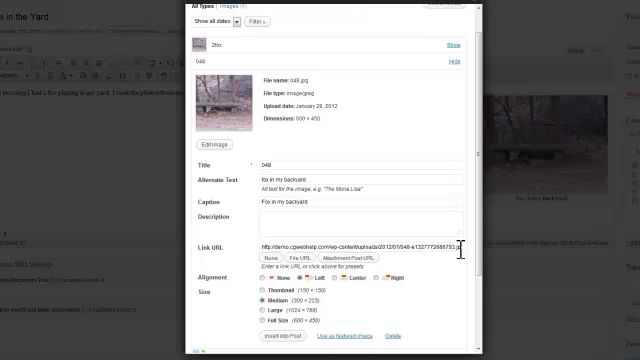
pyautogui.moveTo(465, 252)
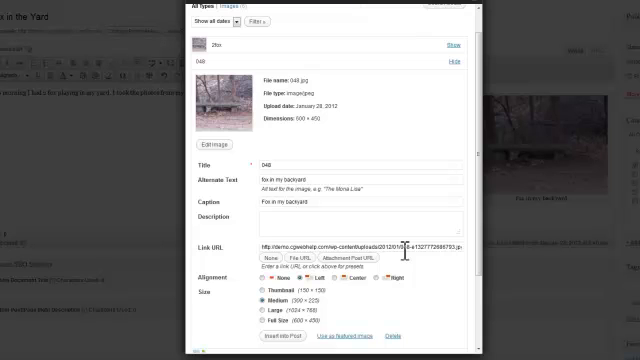
pyautogui.scroll(-3)
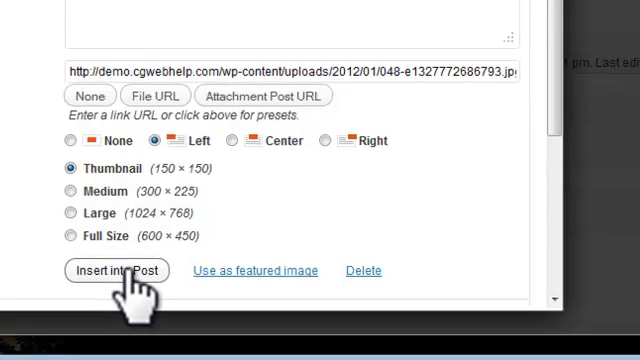
pyautogui.click(116, 270)
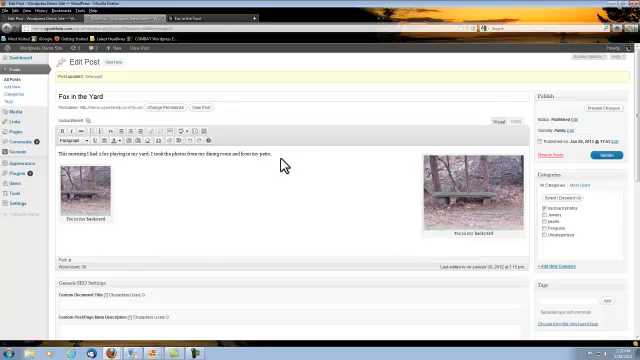
pyautogui.moveTo(461, 209)
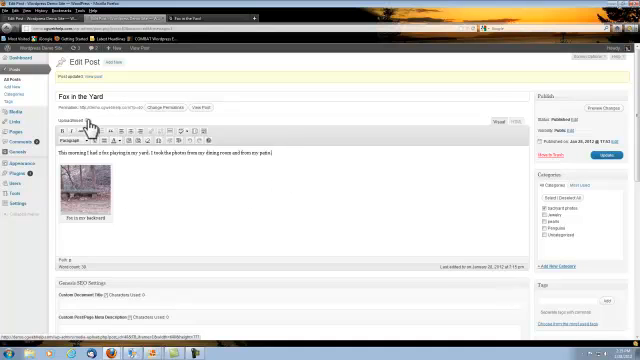
# Open the add-media window after removing the large bench photo
pyautogui.click(87, 122)
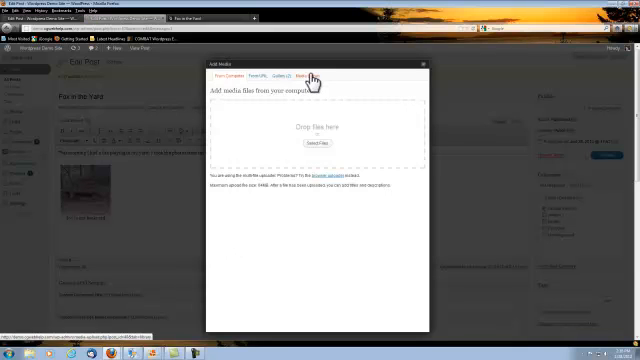
# Insert photo 048 from the Media Library at Full Size, aligned right
pyautogui.click(311, 75)
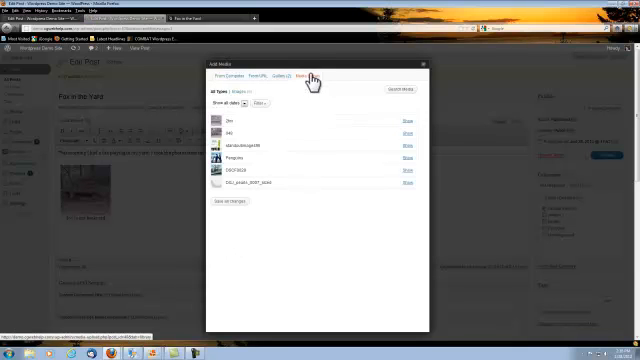
pyautogui.click(405, 128)
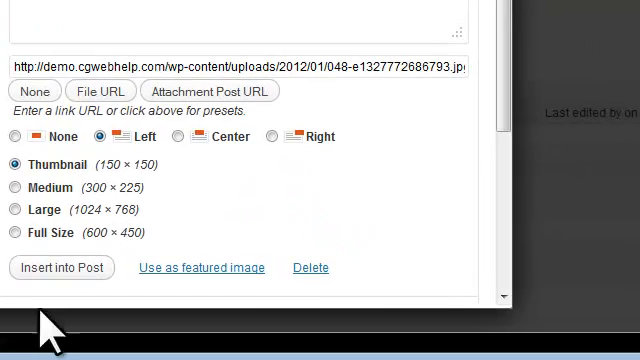
pyautogui.click(16, 232)
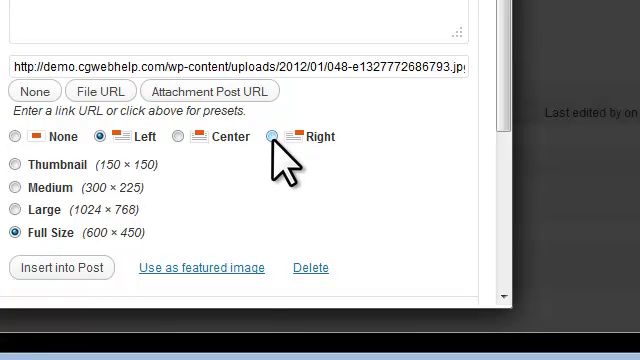
pyautogui.click(271, 137)
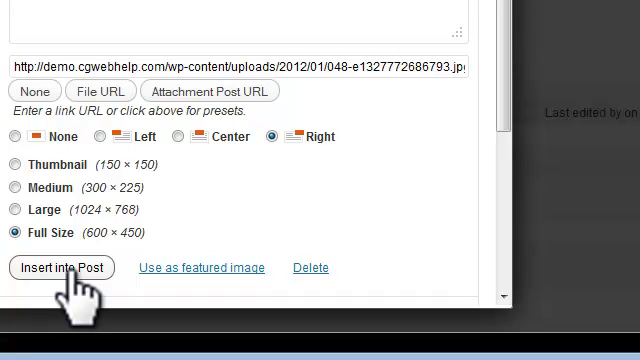
pyautogui.click(60, 267)
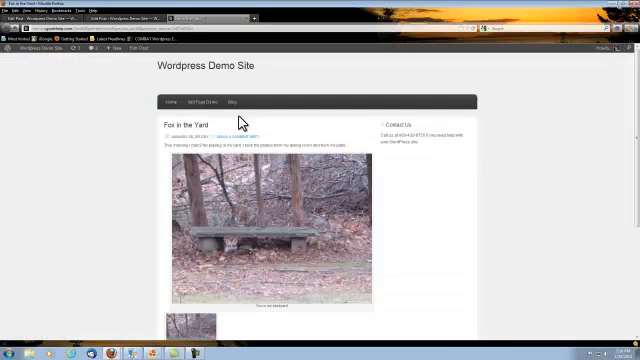
# Scroll the live post to see the large photo and captioned thumbnail below
pyautogui.scroll(-3)
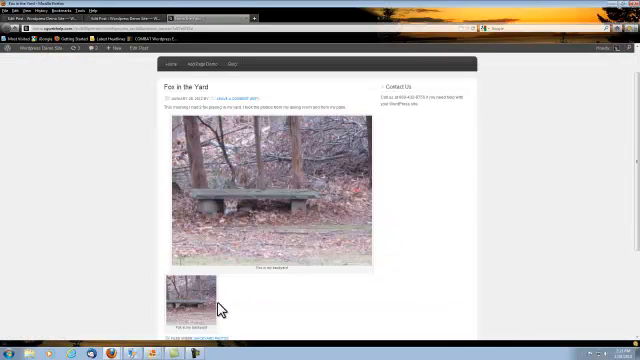
pyautogui.moveTo(158, 263)
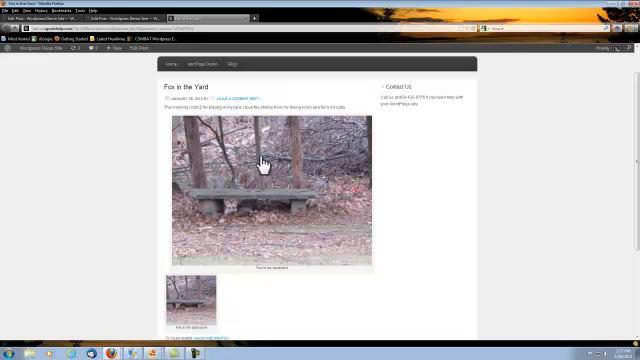
pyautogui.moveTo(388, 298)
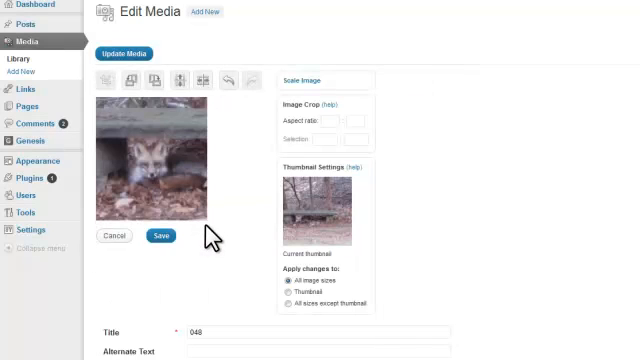
# Save the cropped fox close-up of photo 048 and update its media details
pyautogui.click(163, 235)
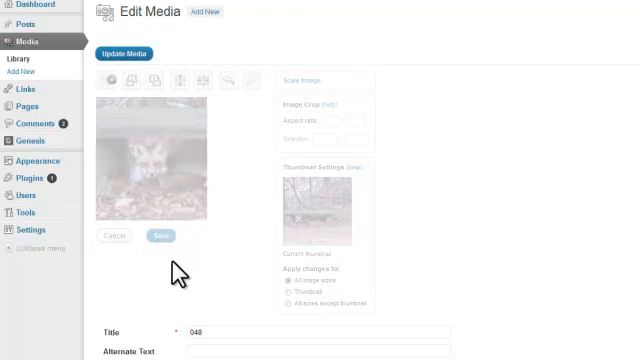
pyautogui.click(160, 236)
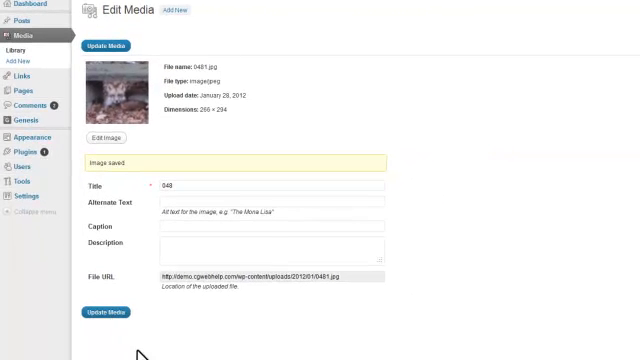
pyautogui.click(117, 311)
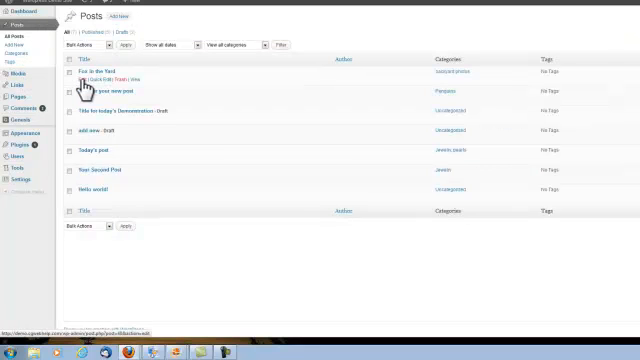
# Open the 'Fox in the Yard' post in the editor
pyautogui.click(93, 74)
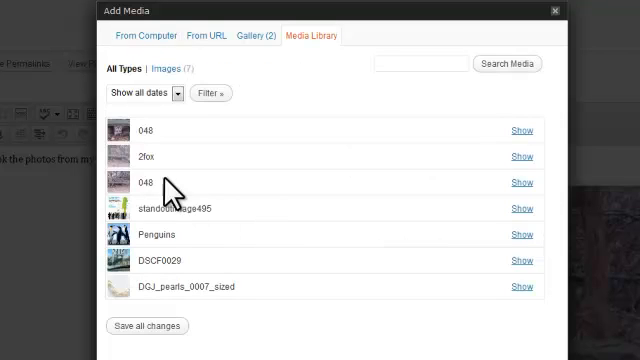
pyautogui.moveTo(521, 131)
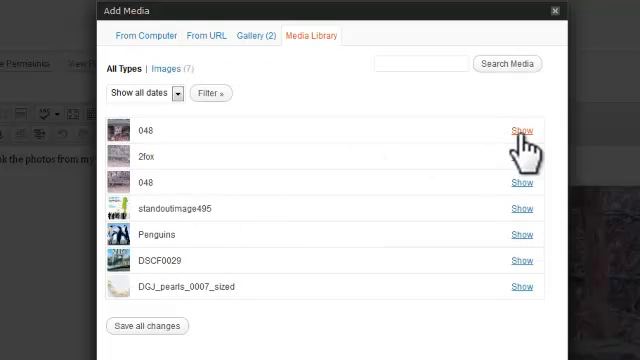
# Insert photo 048 full-size and left-aligned with alt text 'close up of fox'
pyautogui.click(521, 130)
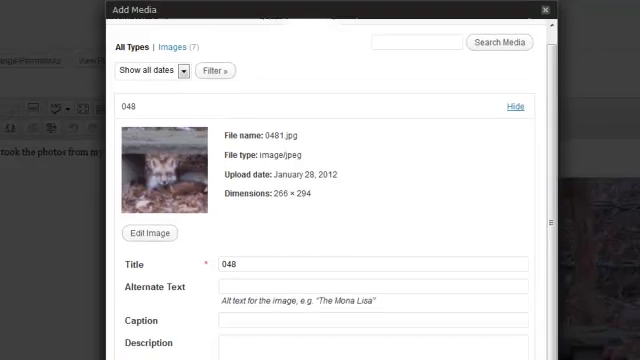
pyautogui.scroll(-3)
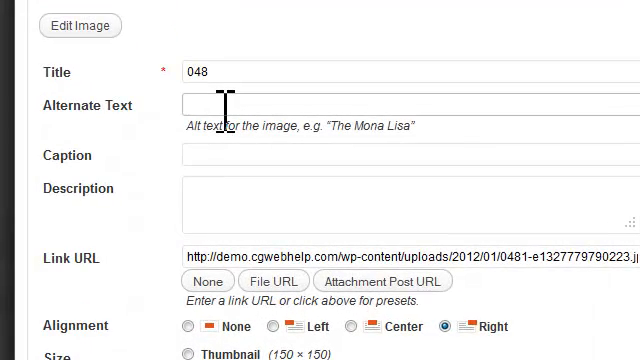
pyautogui.write('close up')
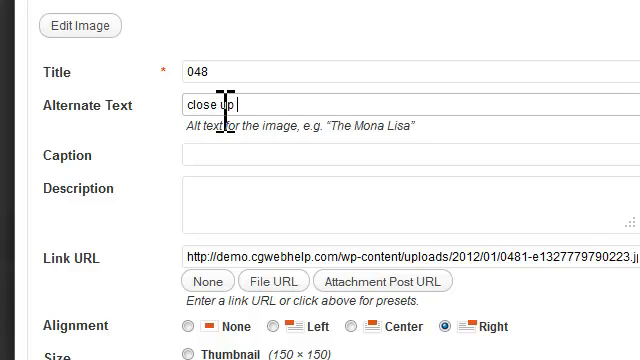
pyautogui.write('of fox')
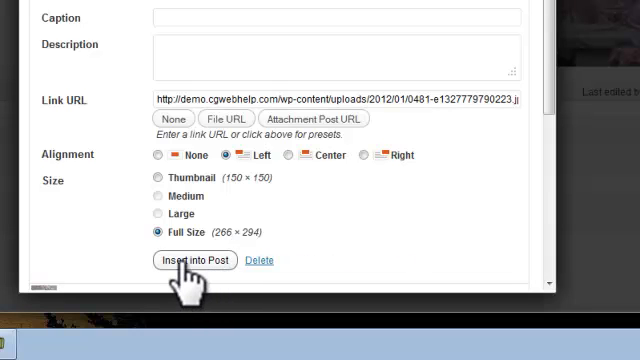
pyautogui.click(196, 260)
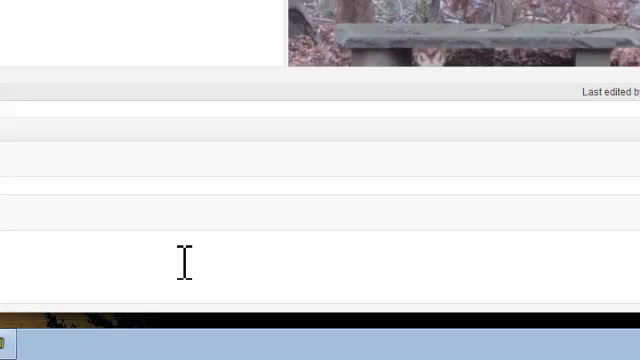
pyautogui.moveTo(35, 30)
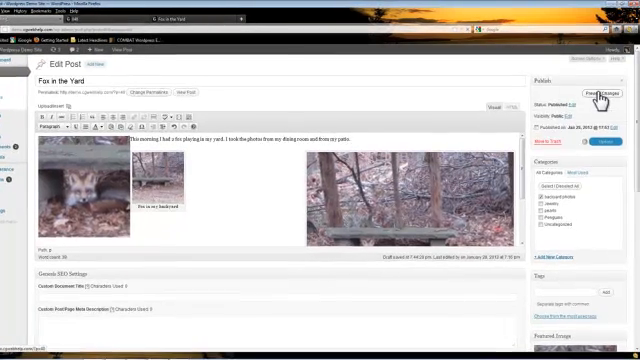
# Update the post and scroll the preview showing the fox close-up above the bench photo
pyautogui.click(598, 91)
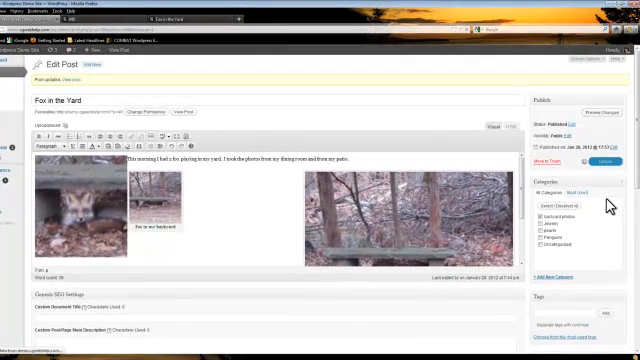
pyautogui.scroll(-3)
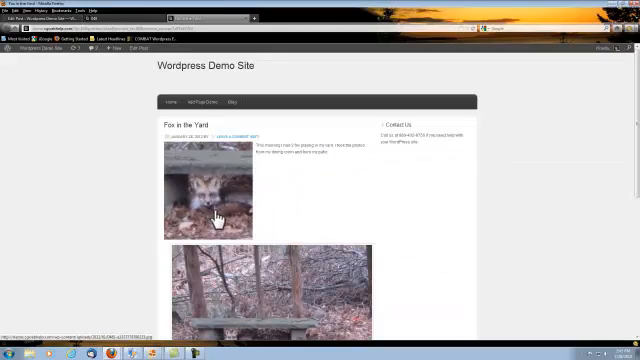
pyautogui.scroll(-3)
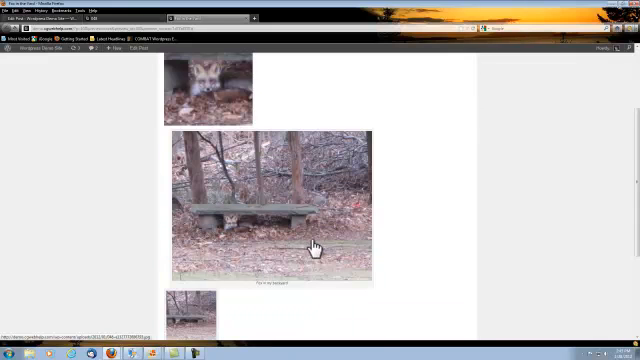
pyautogui.scroll(-3)
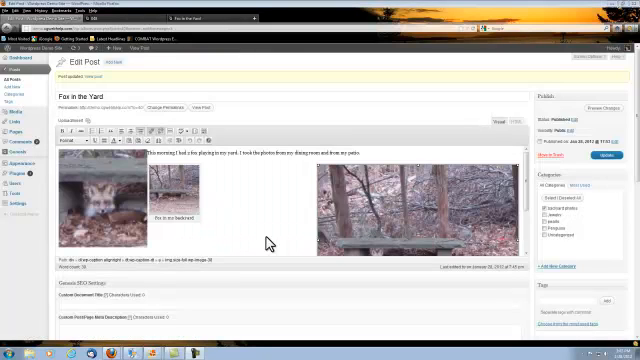
pyautogui.moveTo(267, 240)
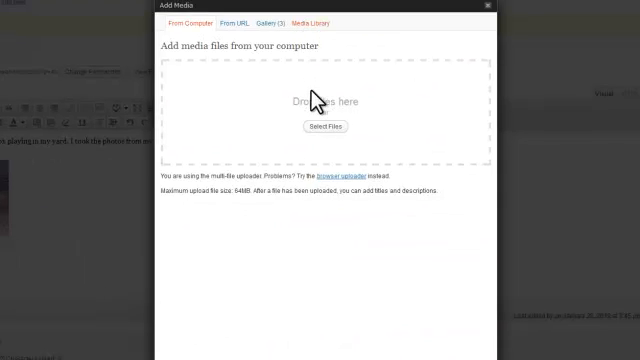
# Insert the full-size bench photo and remove the small captioned bench thumbnail
pyautogui.click(318, 22)
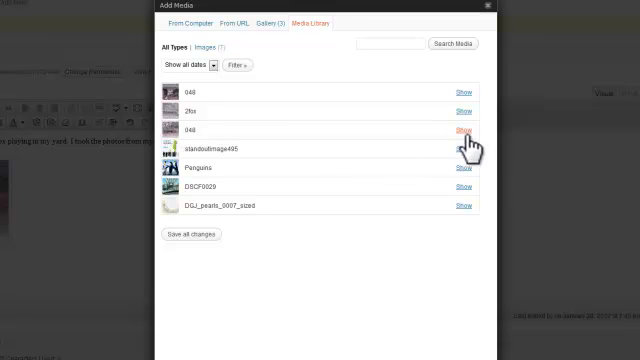
pyautogui.click(460, 130)
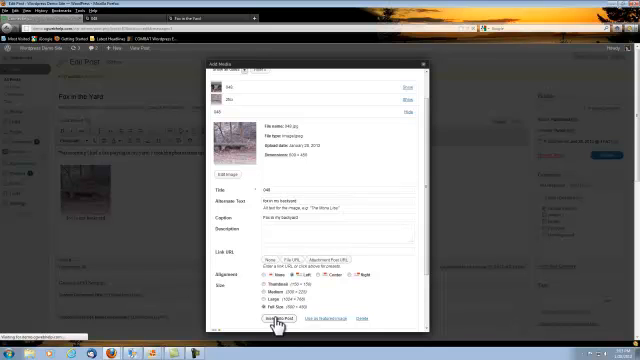
pyautogui.click(245, 318)
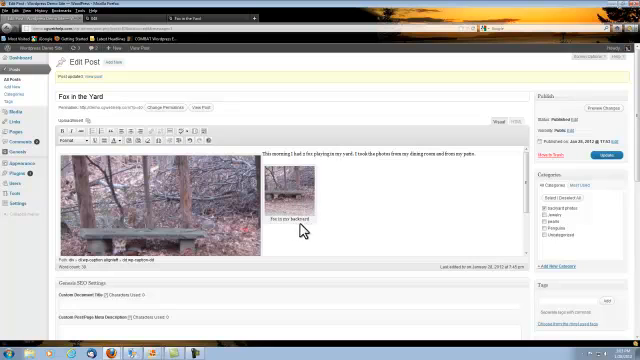
pyautogui.click(288, 188)
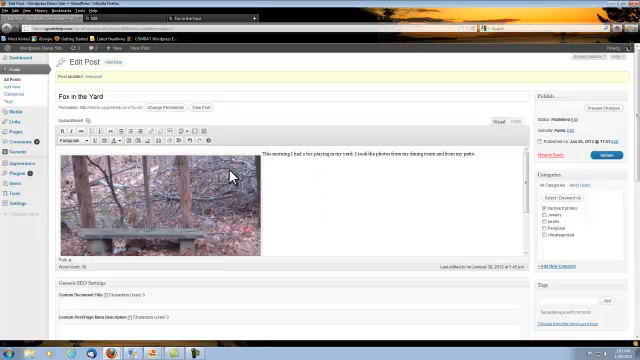
pyautogui.moveTo(283, 196)
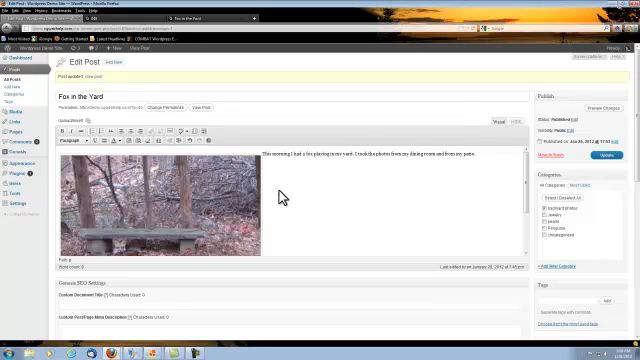
pyautogui.moveTo(481, 160)
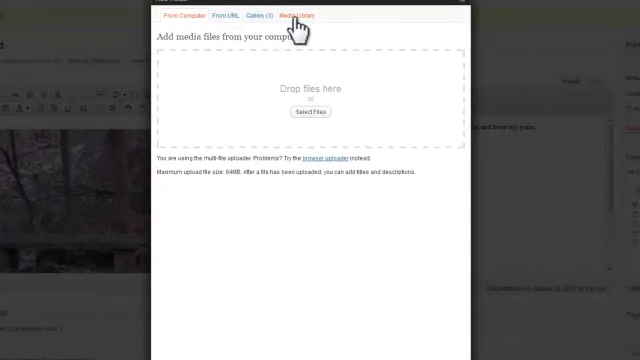
# Insert the cropped fox close-up 048 full-size, right-aligned, with no link
pyautogui.click(305, 14)
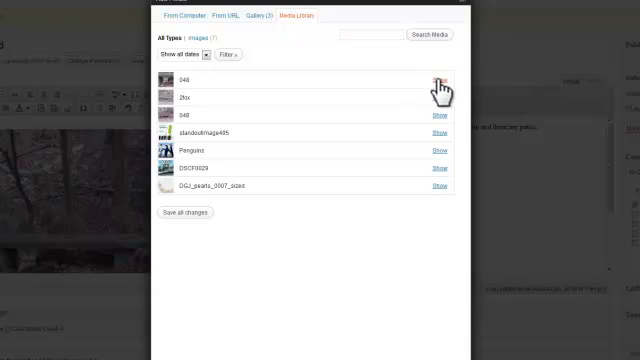
pyautogui.click(443, 77)
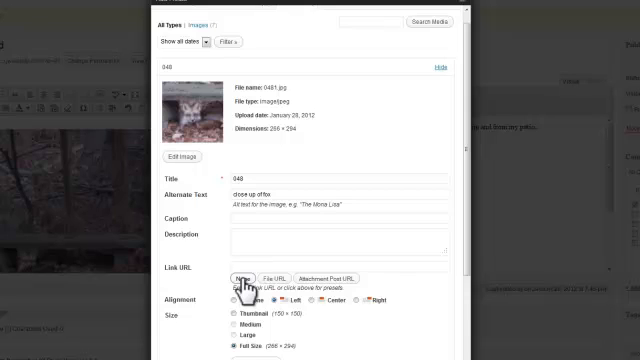
pyautogui.moveTo(360, 308)
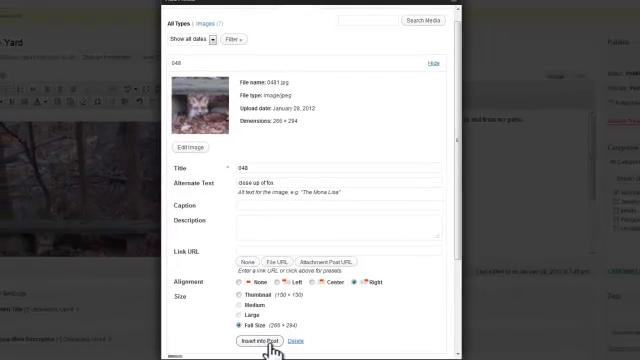
pyautogui.click(235, 340)
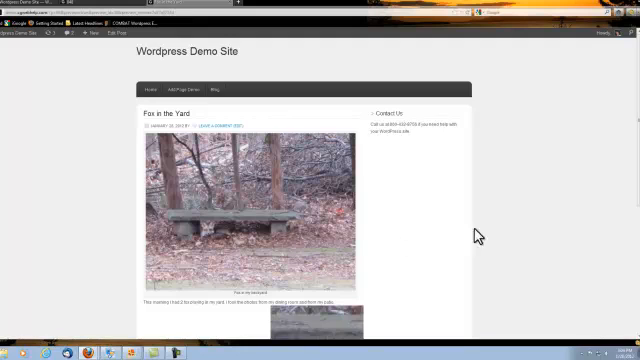
# Scroll the published post to see the fox close-up below the captioned bench photo
pyautogui.scroll(-3)
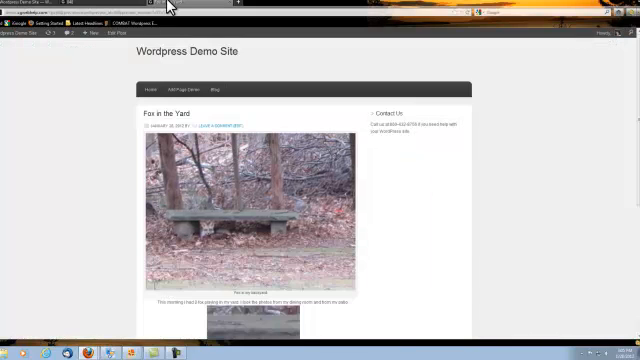
pyautogui.scroll(-3)
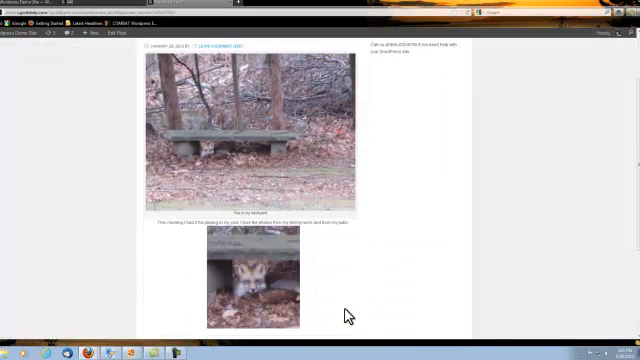
pyautogui.scroll(-3)
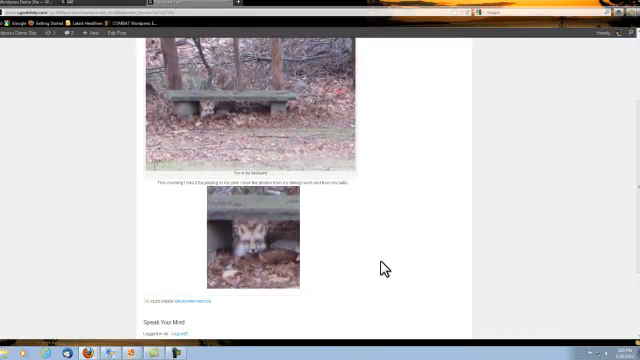
pyautogui.moveTo(368, 278)
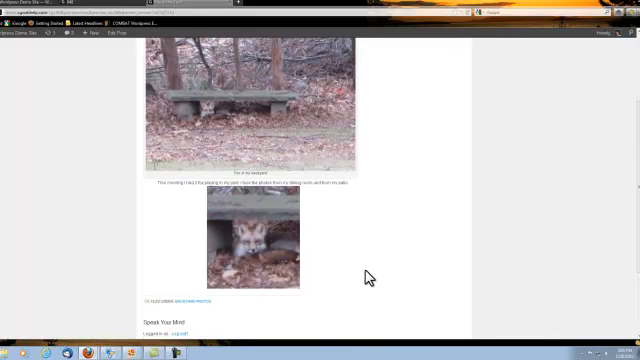